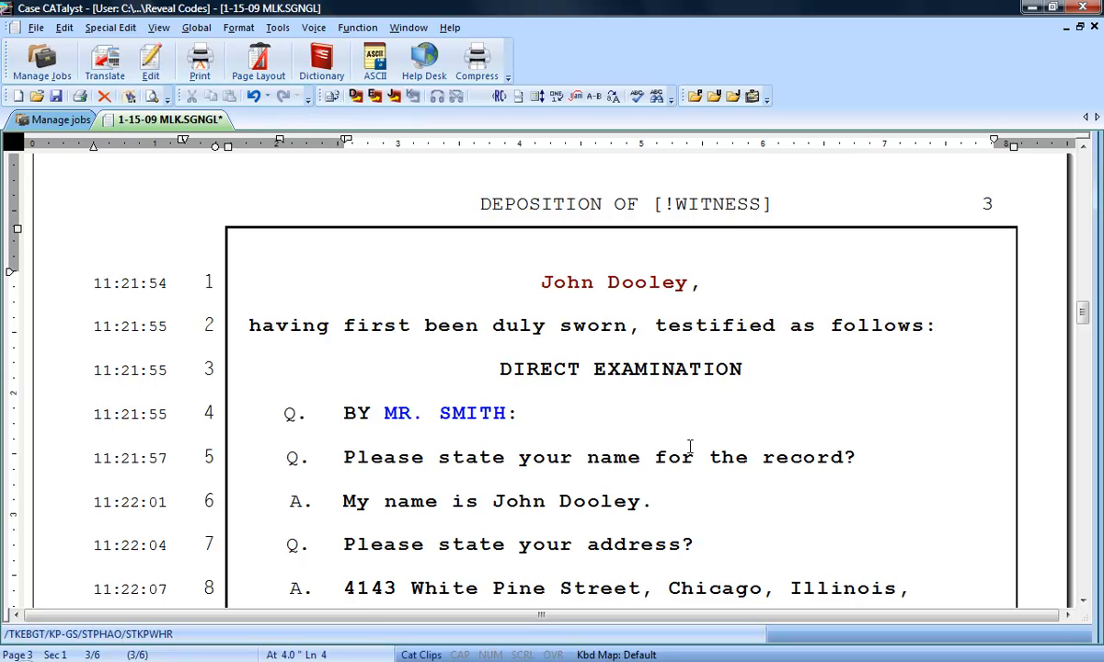
Place the cursor at the end of line 4 and show the Reveal Codes pane
left_click(520, 413)
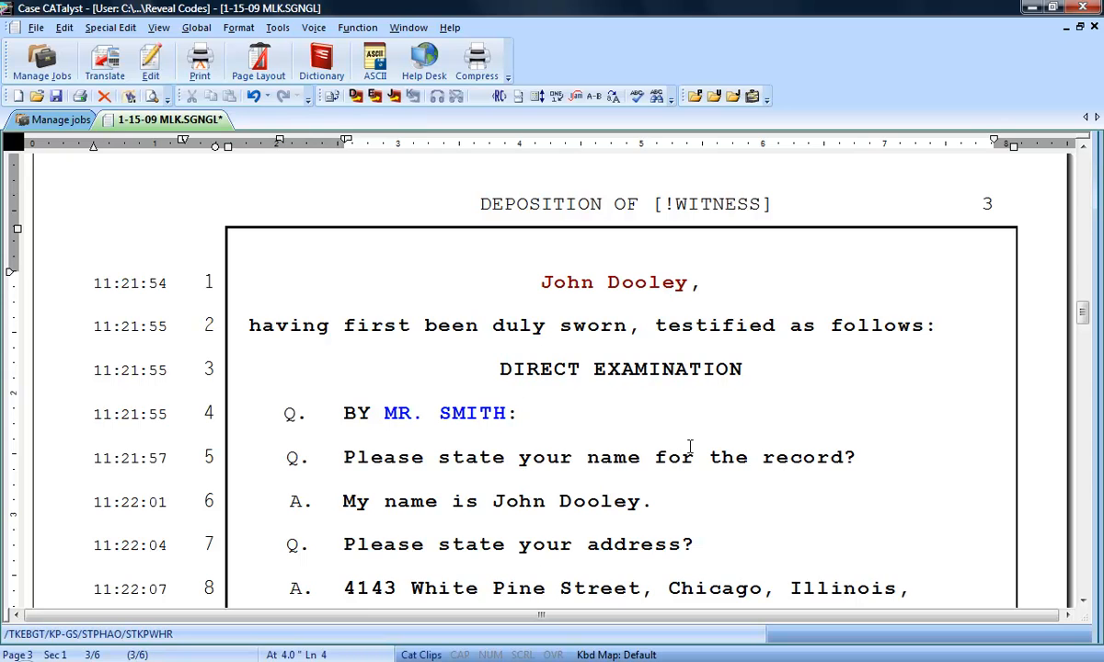
left_click(523, 413)
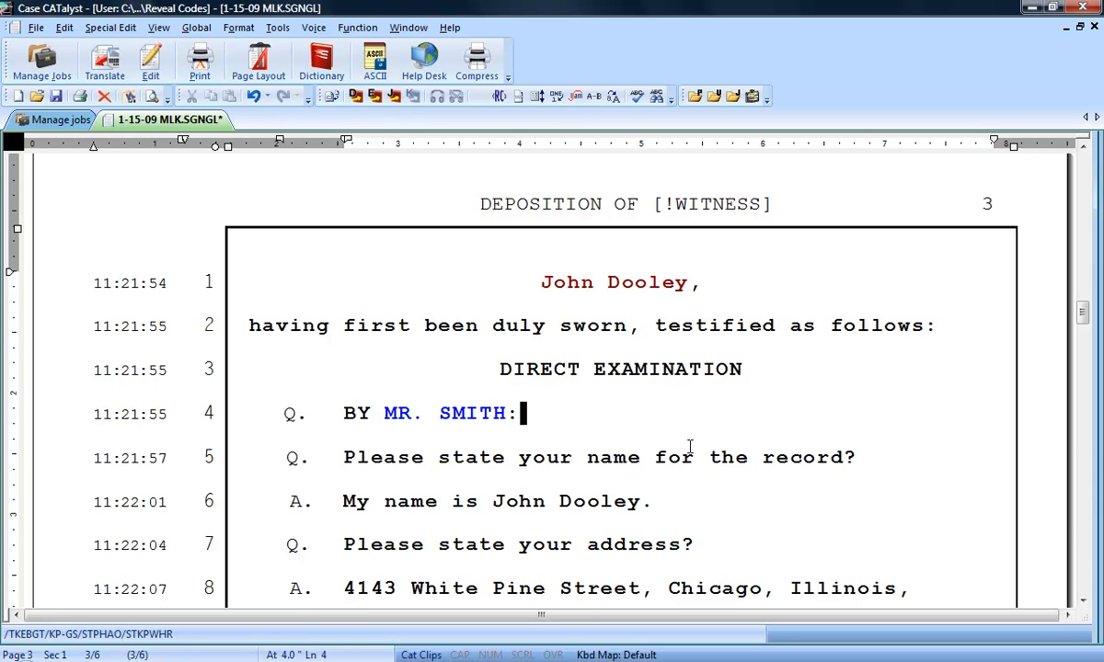
left_click(499, 96)
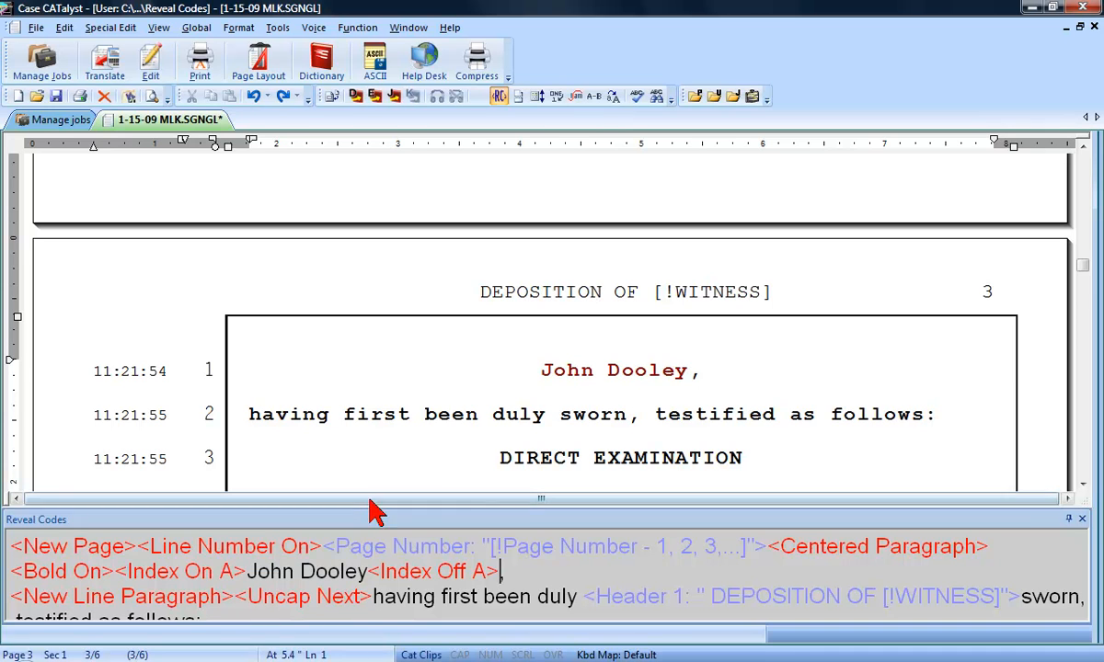
mouse_move(110, 580)
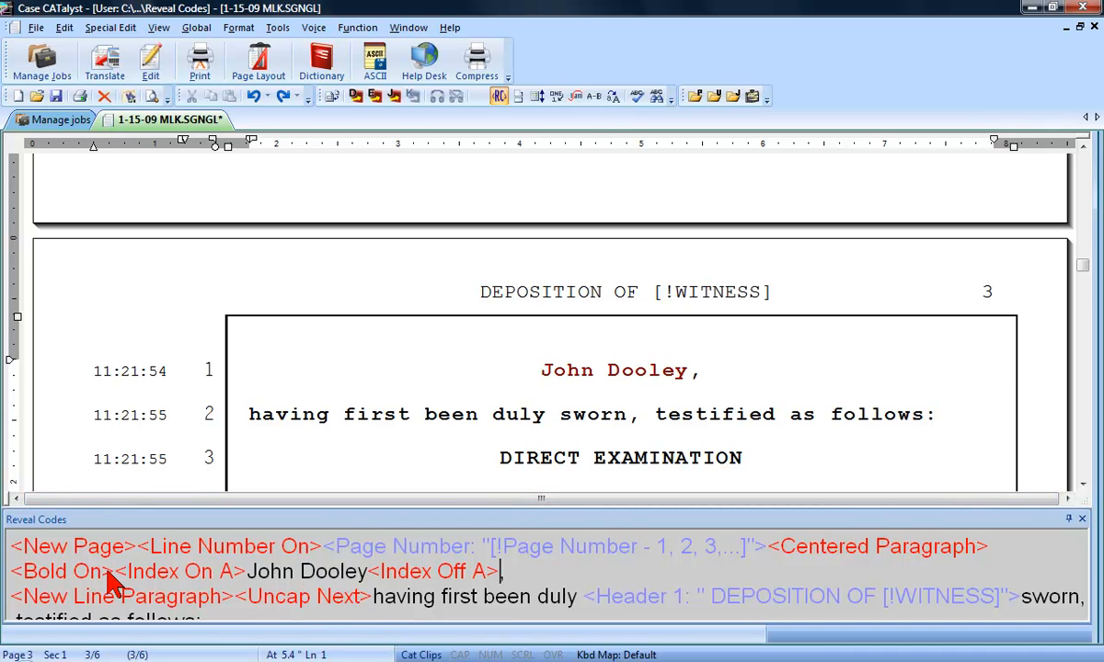
left_click(61, 571)
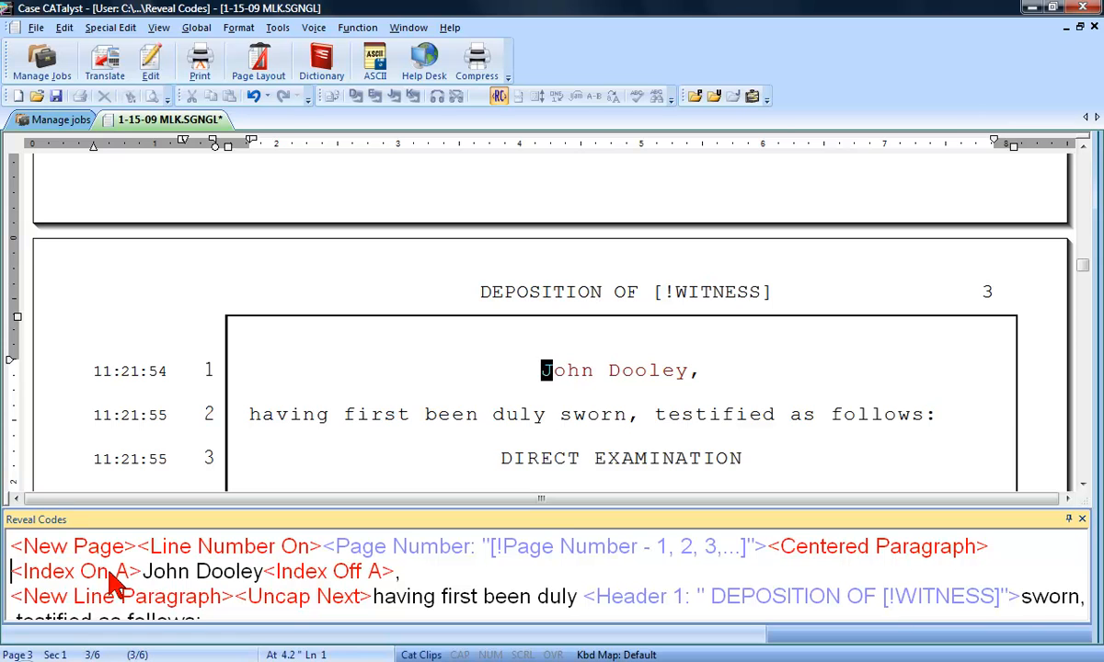
mouse_move(545, 526)
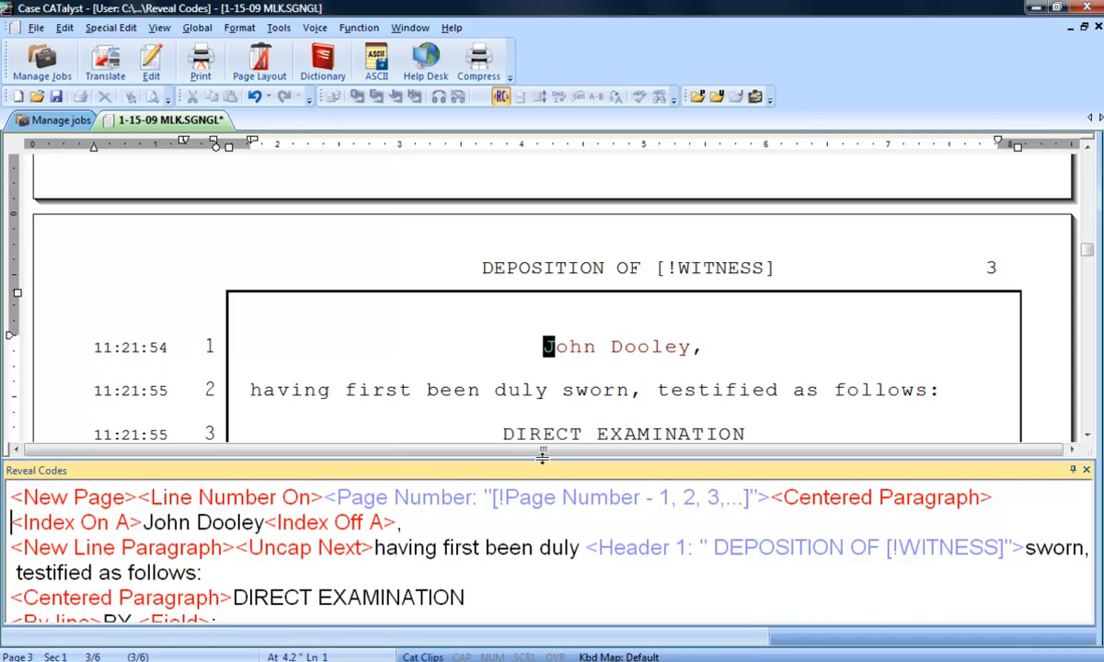
mouse_move(563, 591)
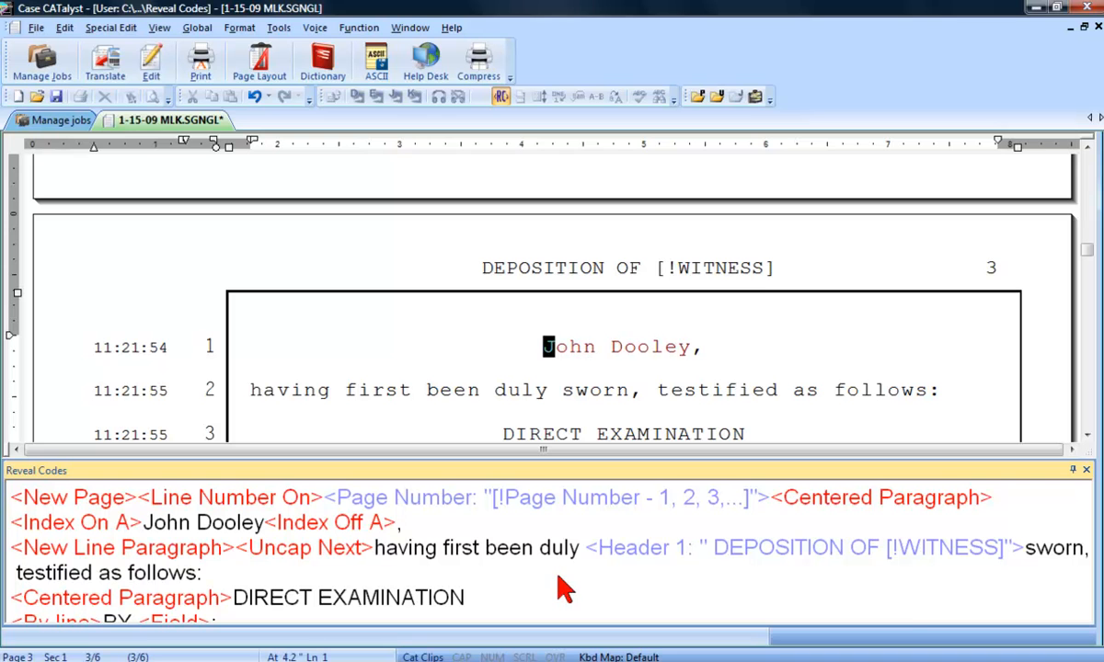
Change the Reveal Codes font from Arial to Bookman Old Style
right_click(561, 587)
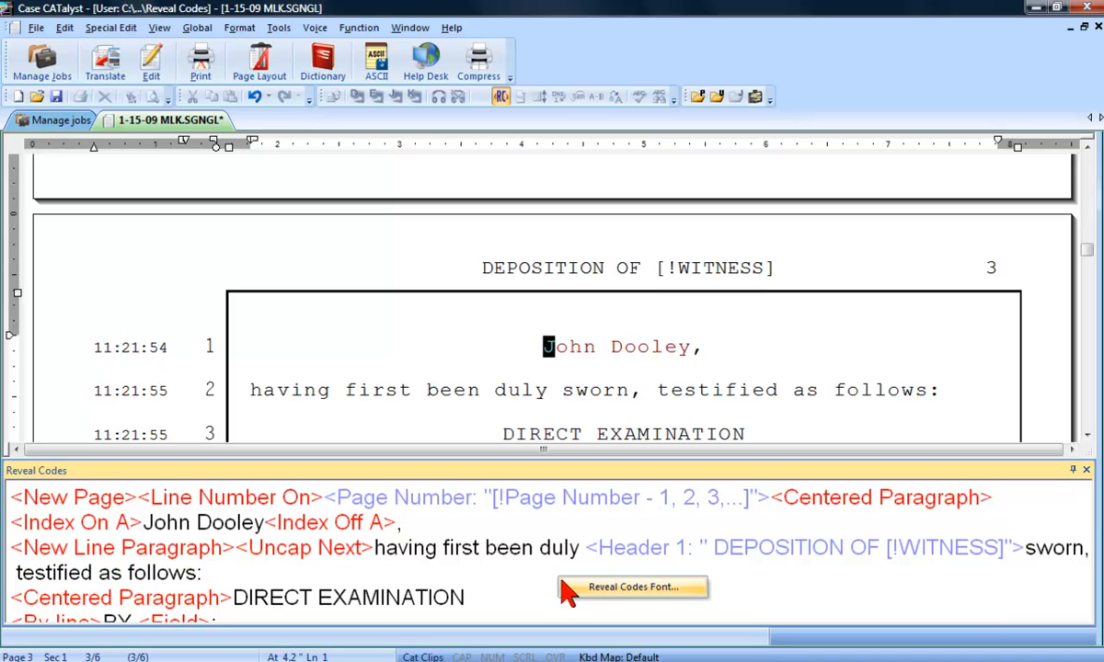
left_click(632, 587)
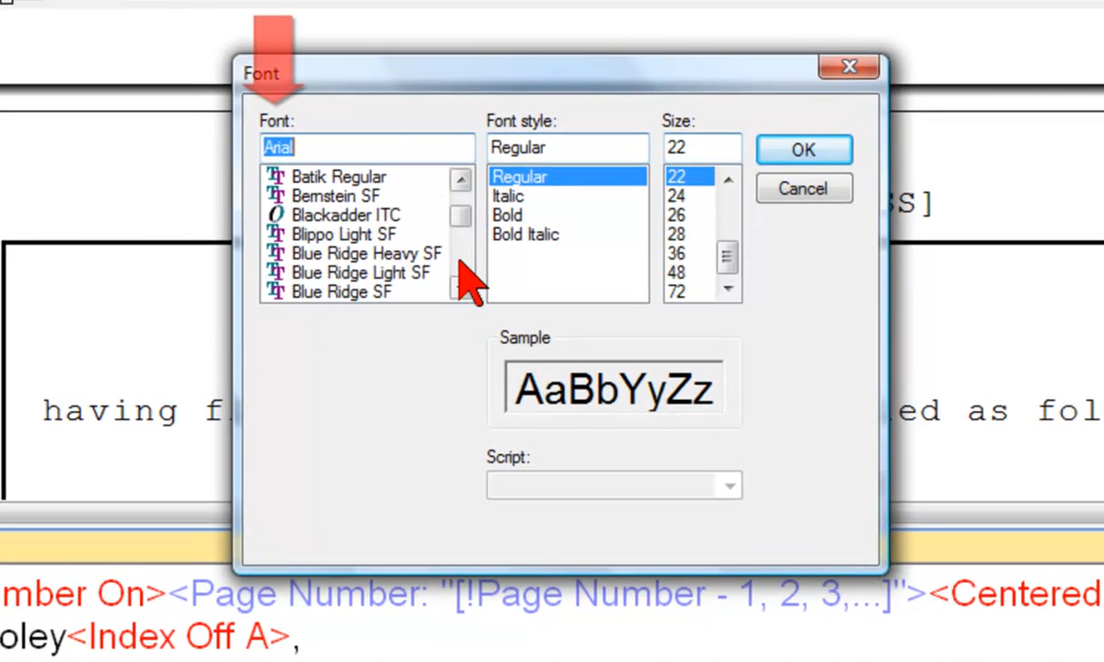
left_click(348, 234)
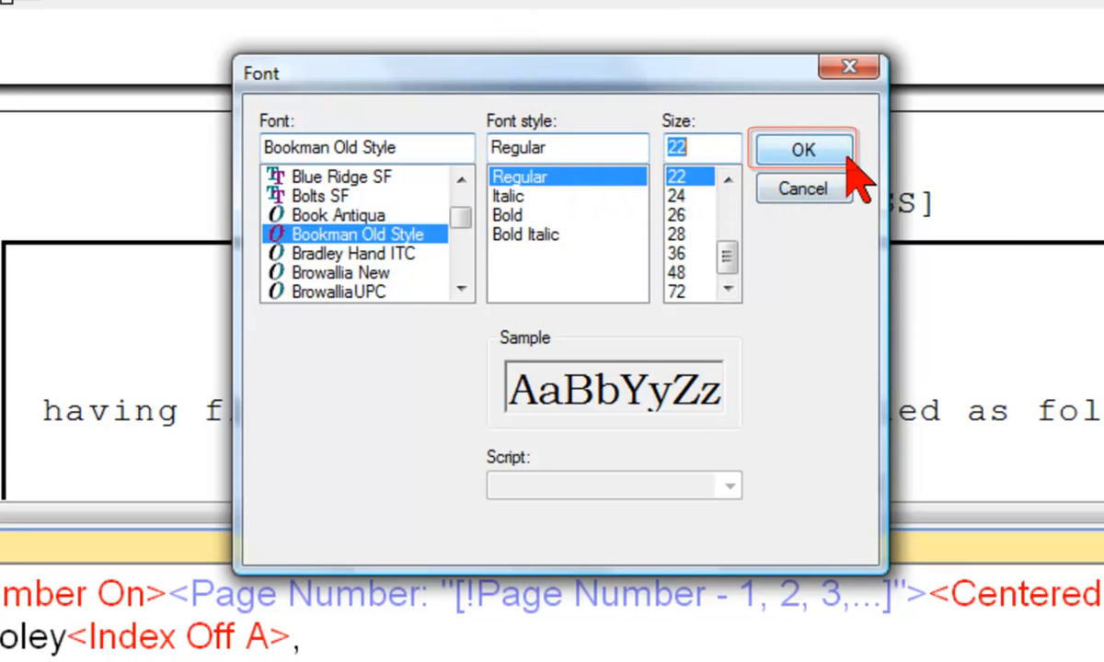
left_click(801, 149)
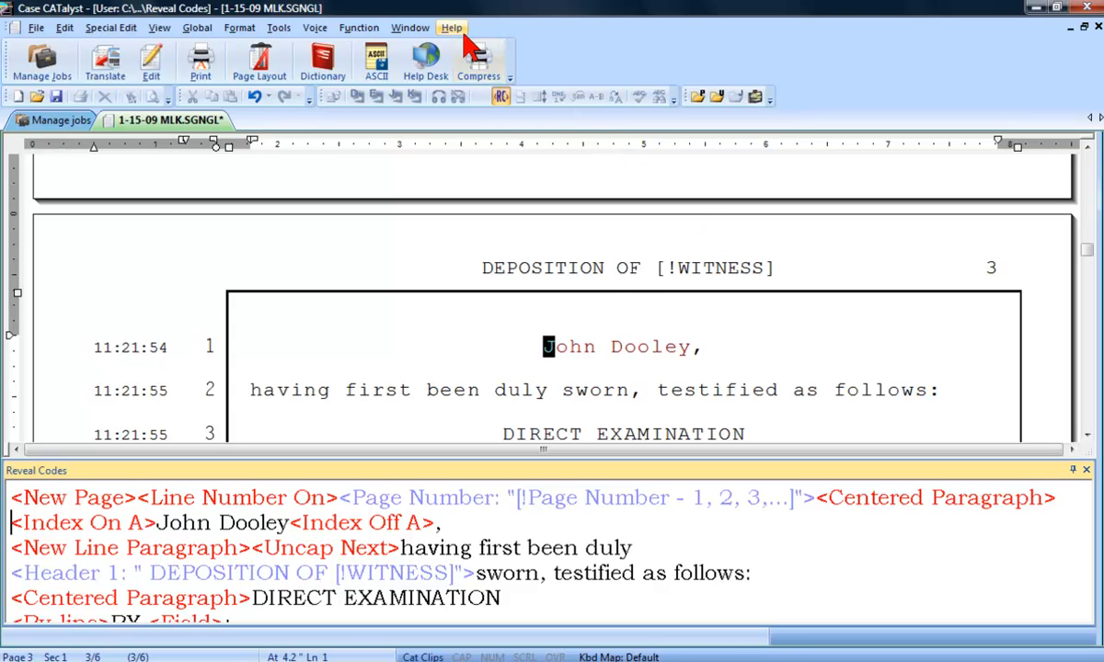
mouse_move(561, 57)
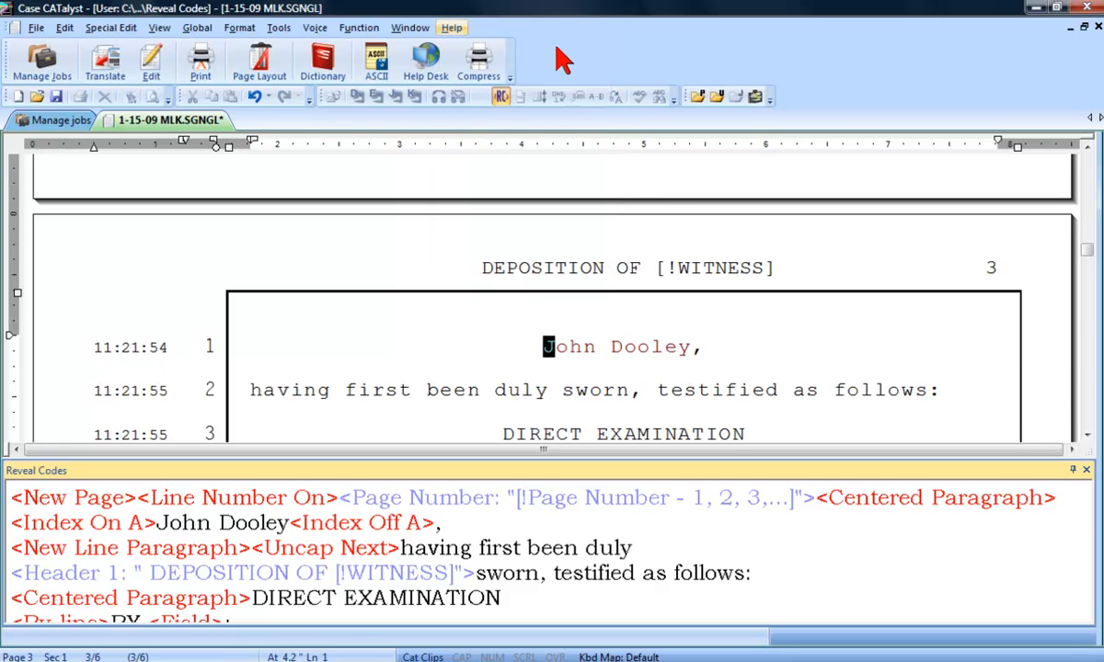